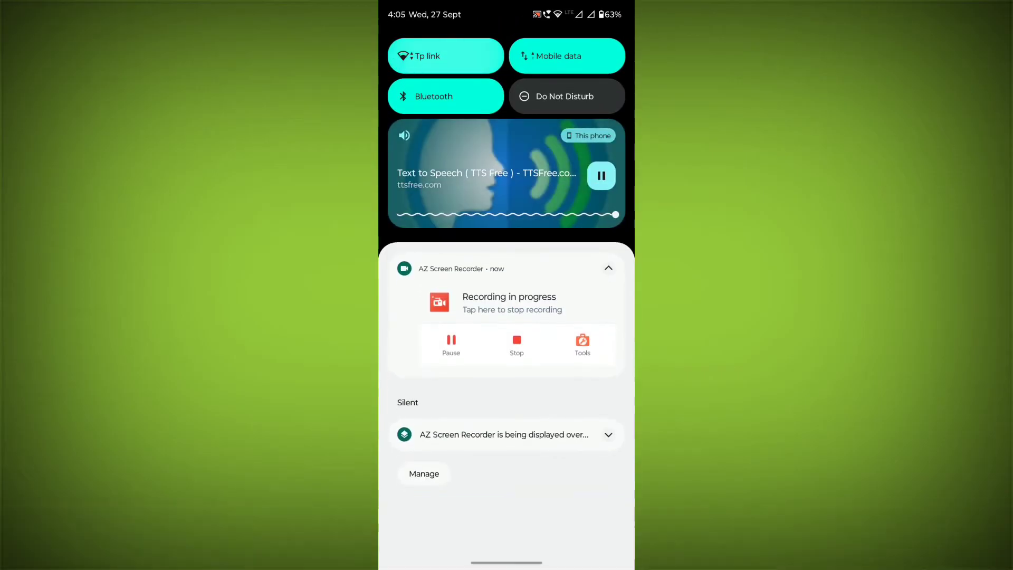
Close the notification shade to return to the home screen showing Play Store
{"action": "left_click", "coordinate": [445, 56]}
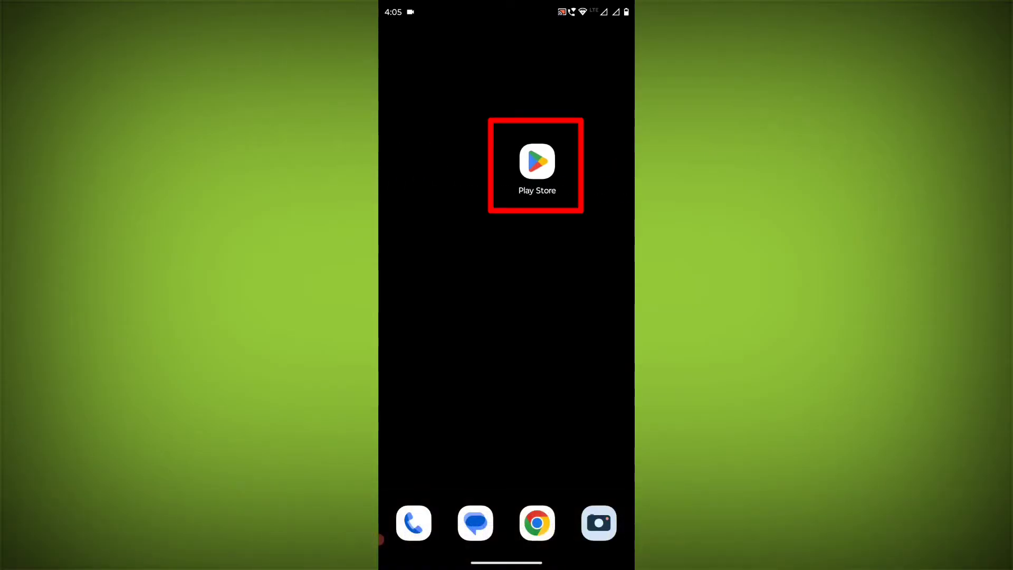
Search Play Store for 'what' and select the WhatsApp Messenger result to check its status
{"action": "left_click", "coordinate": [536, 162]}
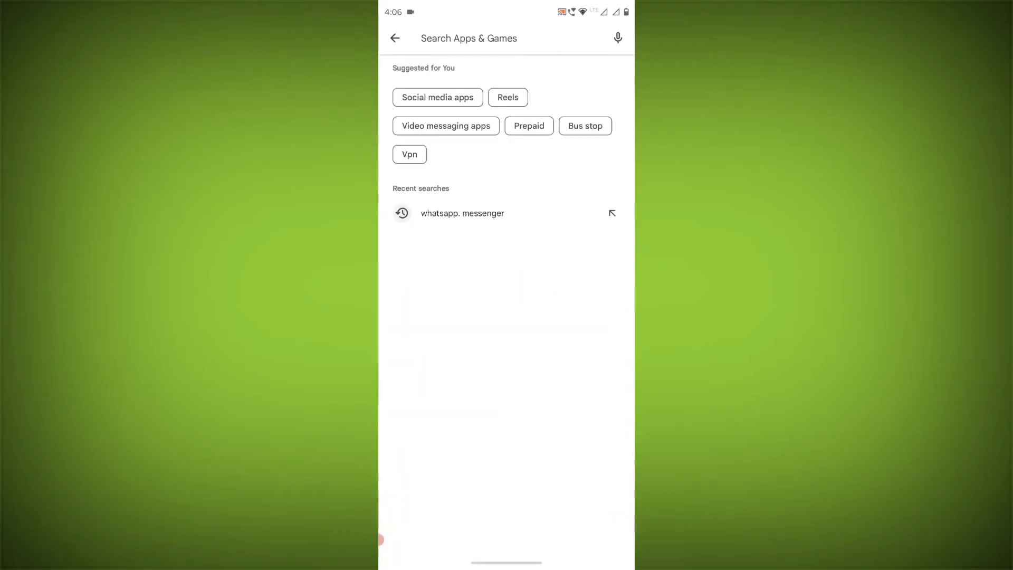
{"action": "type", "text": "whatsapl"}
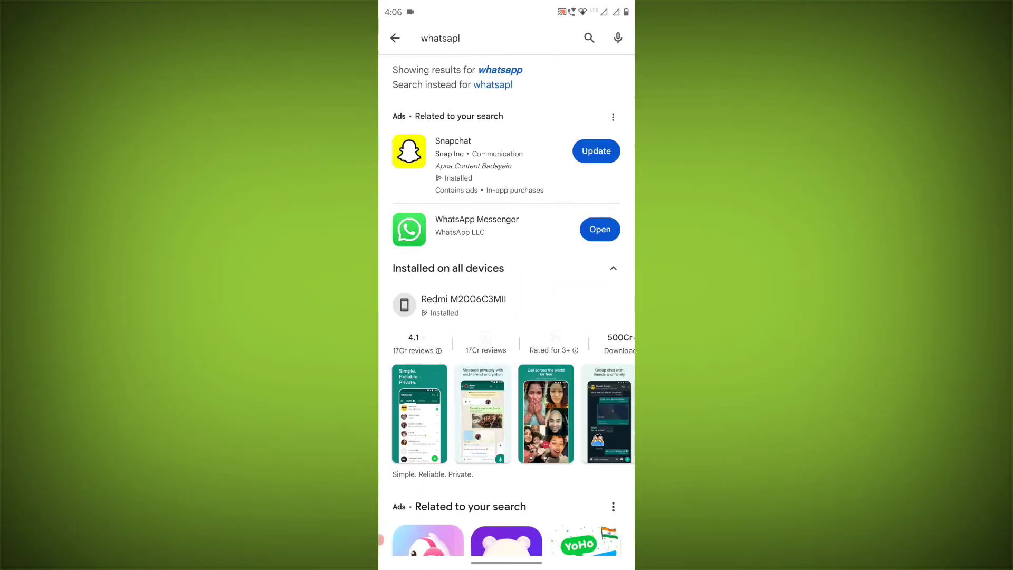
{"action": "left_click", "coordinate": [476, 219]}
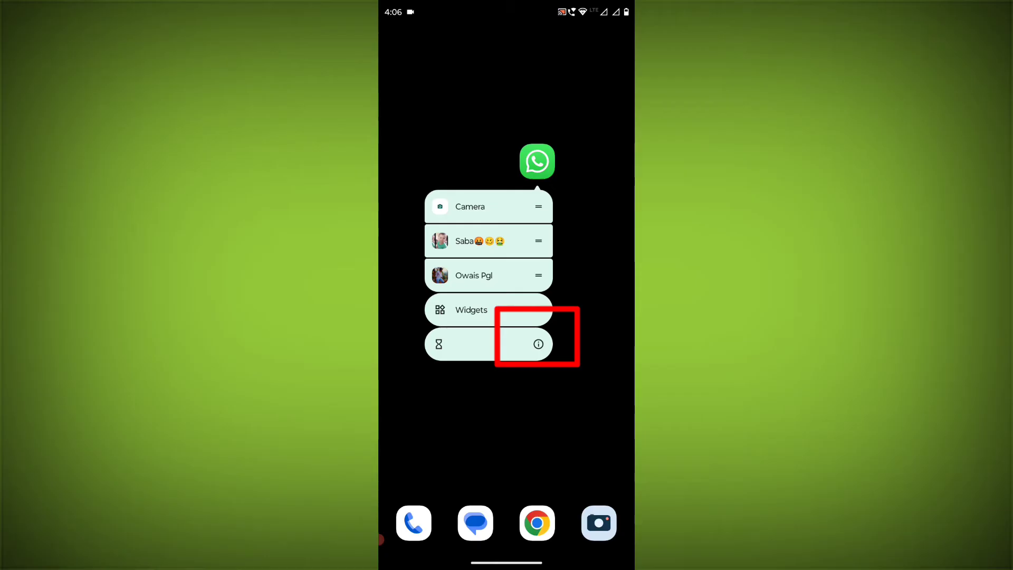
Force-stop WhatsApp from its App info page and confirm
{"action": "left_click", "coordinate": [538, 343]}
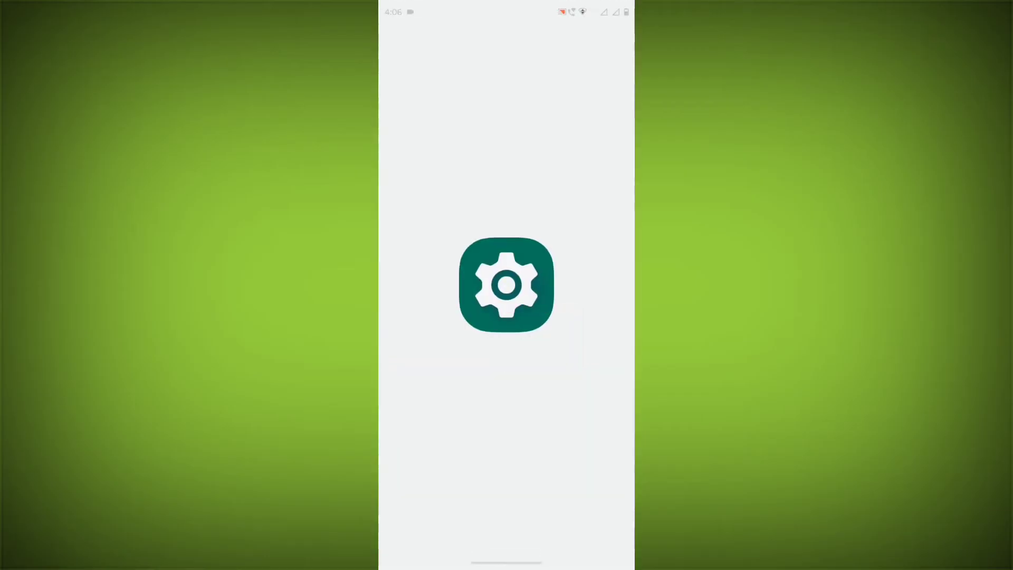
{"action": "left_click", "coordinate": [507, 285]}
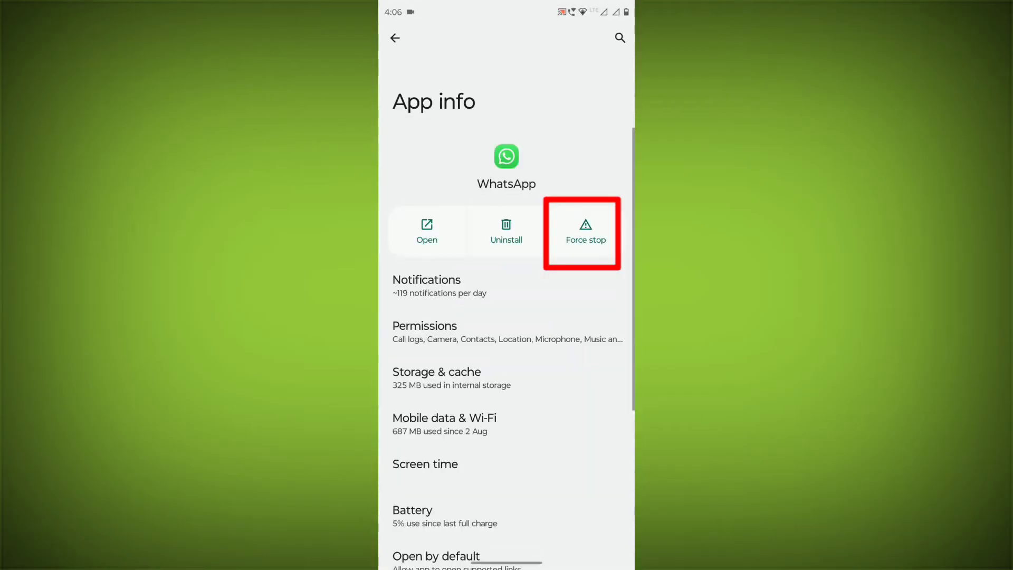
{"action": "left_click", "coordinate": [585, 231]}
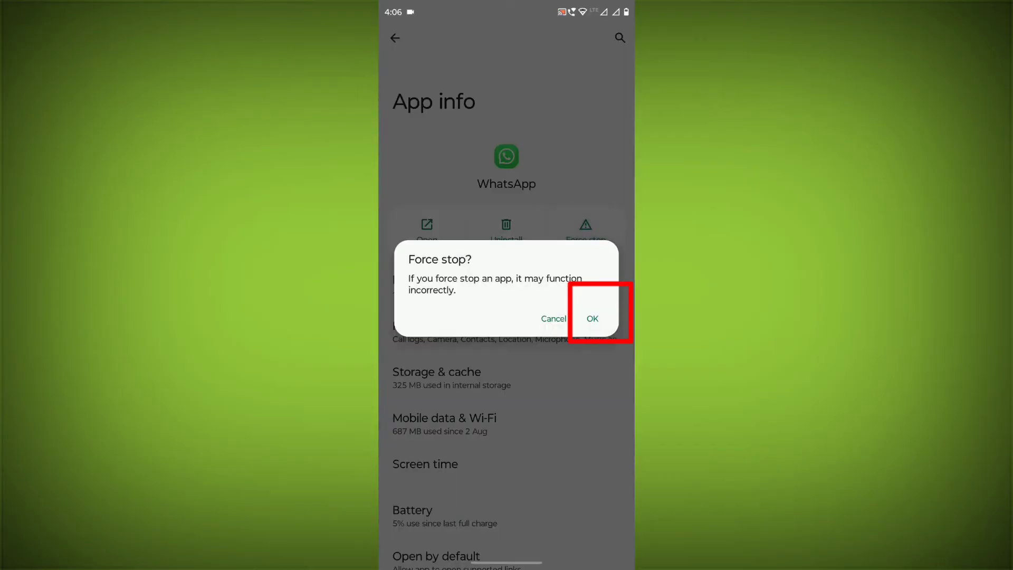
{"action": "left_click", "coordinate": [591, 318]}
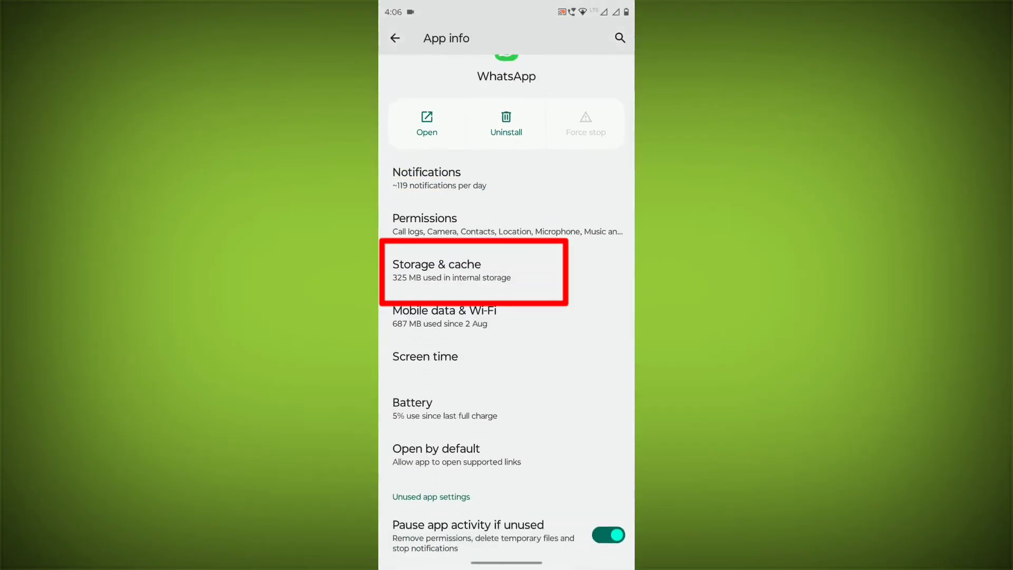
Clear WhatsApp's cache and permanently delete its app data in Storage & cache
{"action": "left_click", "coordinate": [474, 271]}
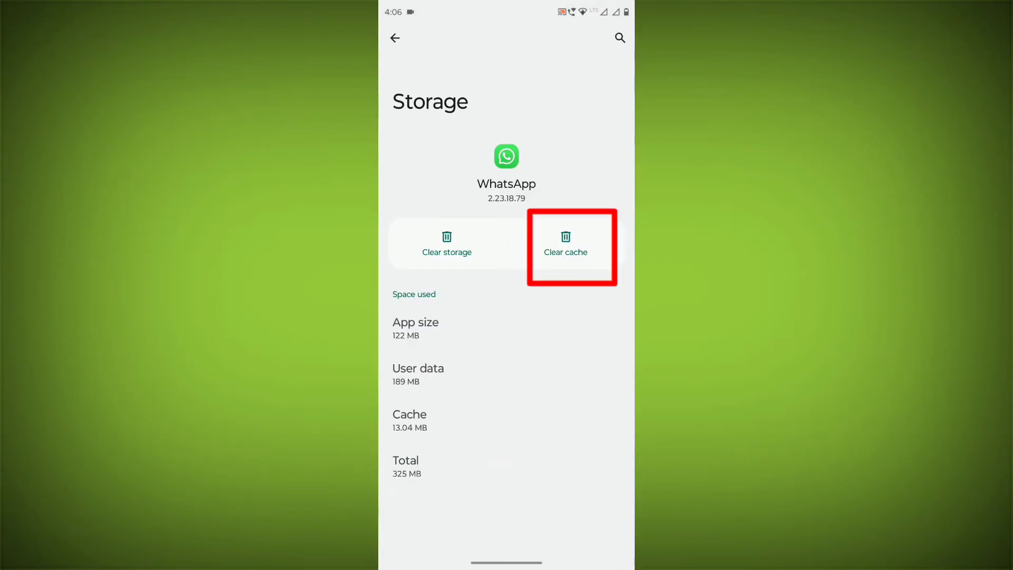
{"action": "left_click", "coordinate": [446, 242]}
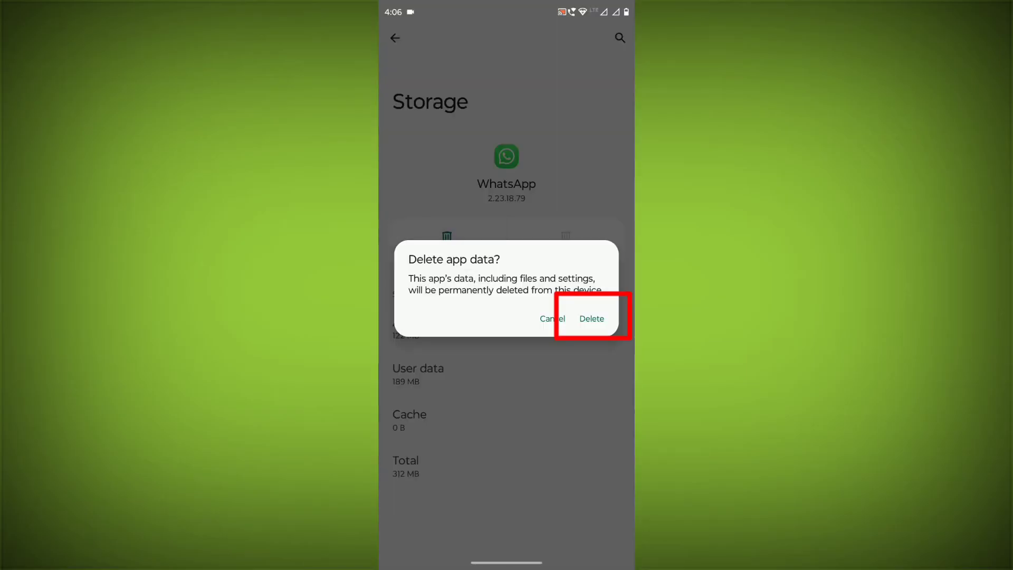
{"action": "left_click", "coordinate": [591, 318]}
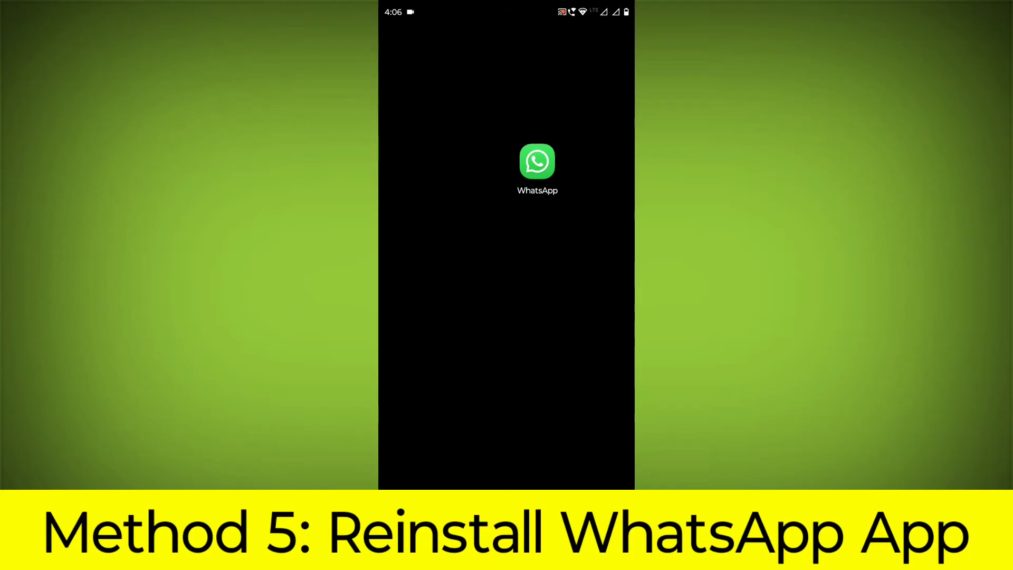